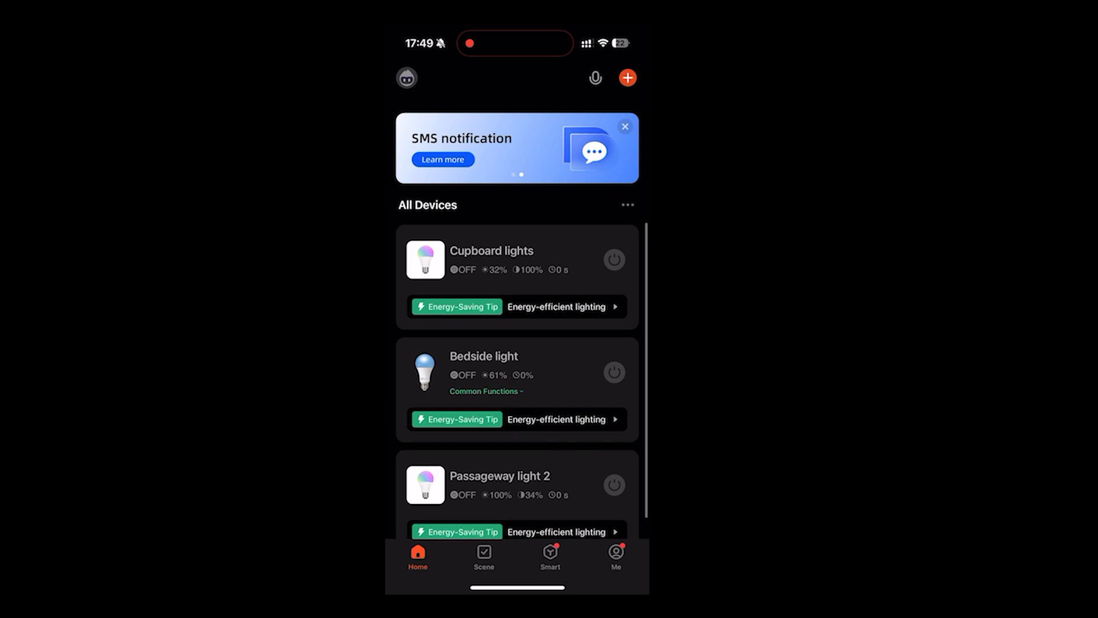
- Begin adding a device in Tuya Smart and continue past the Bluetooth permission prompt
{"action": "left_click", "coordinate": [627, 77]}
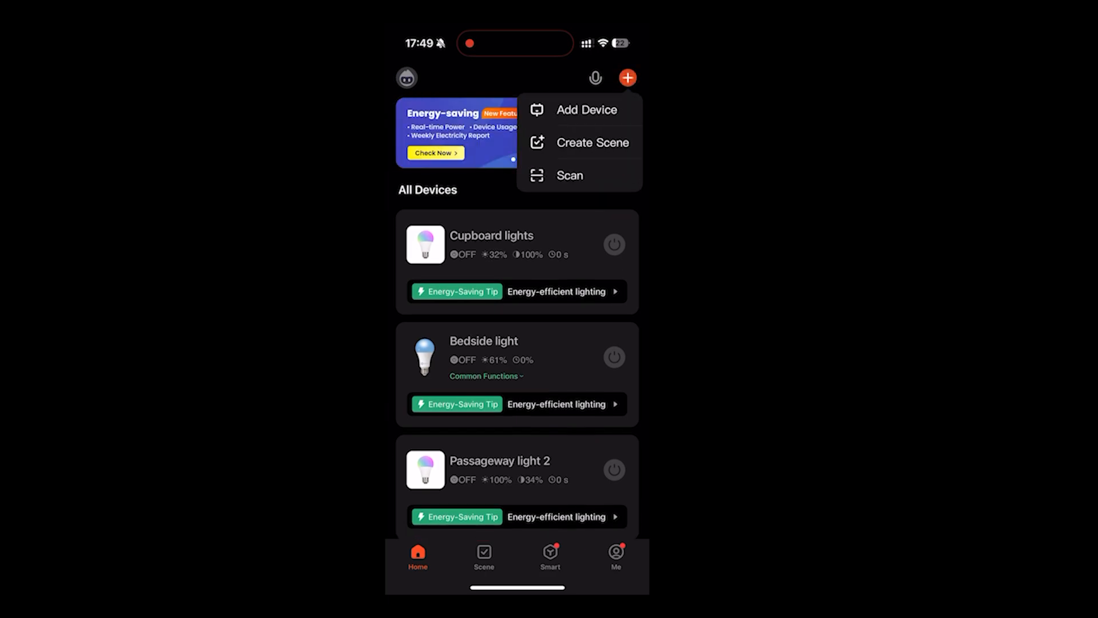
{"action": "left_click", "coordinate": [587, 110]}
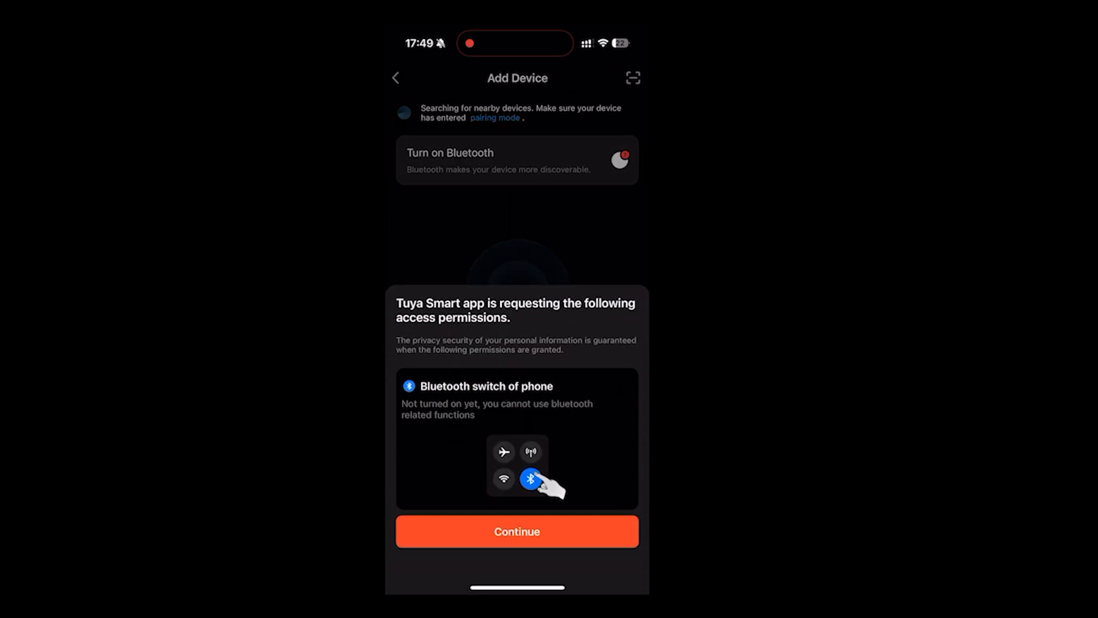
{"action": "left_click", "coordinate": [516, 531]}
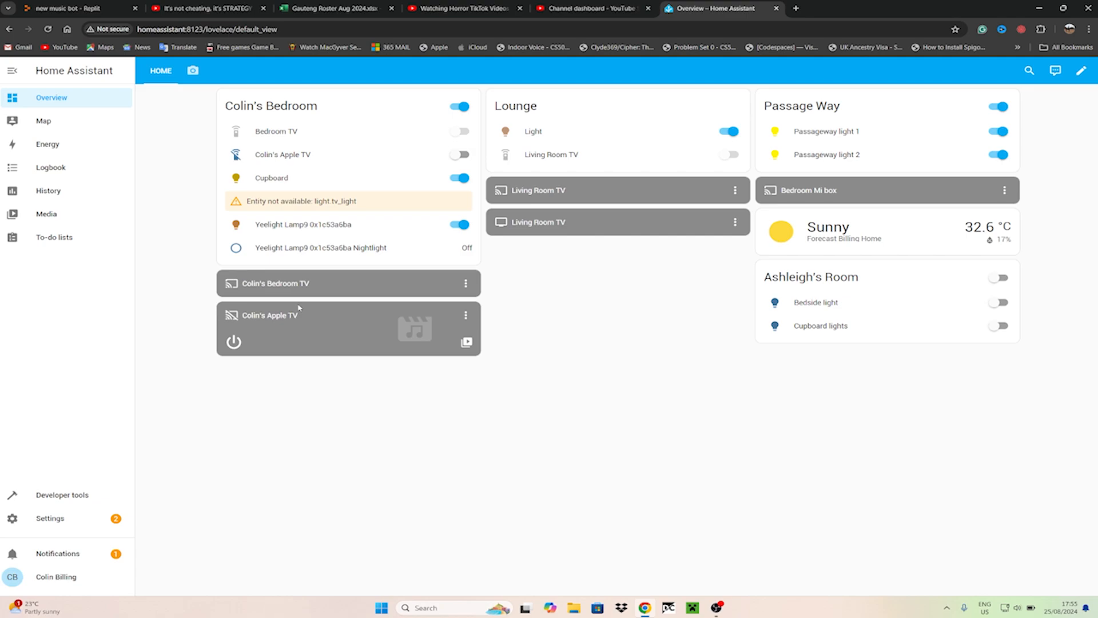
{"action": "mouse_move", "coordinate": [329, 126]}
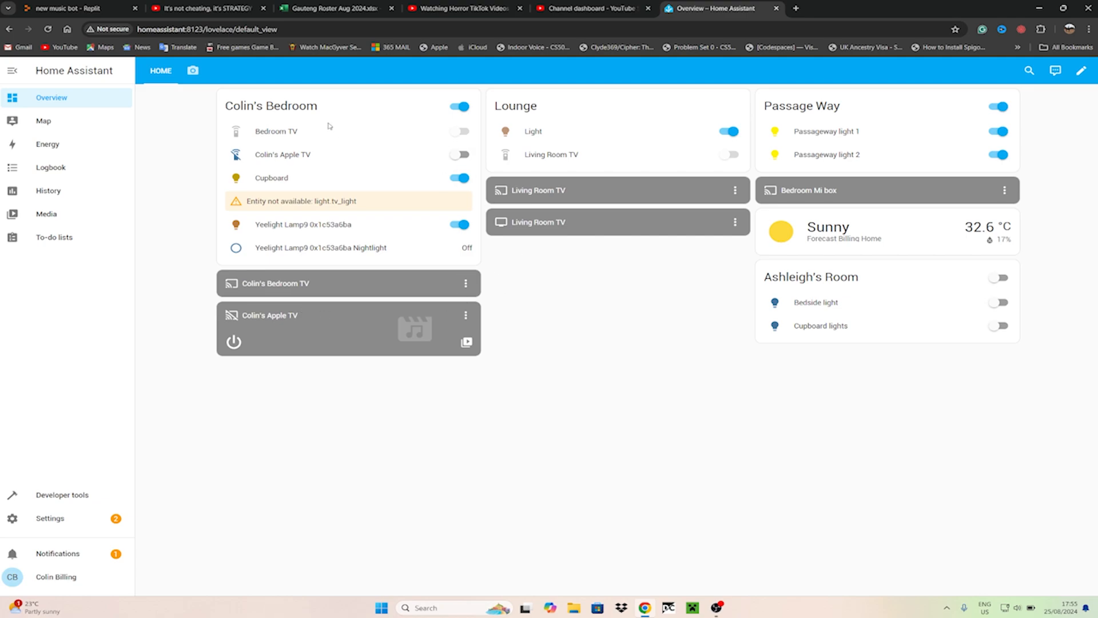
{"action": "mouse_move", "coordinate": [651, 189]}
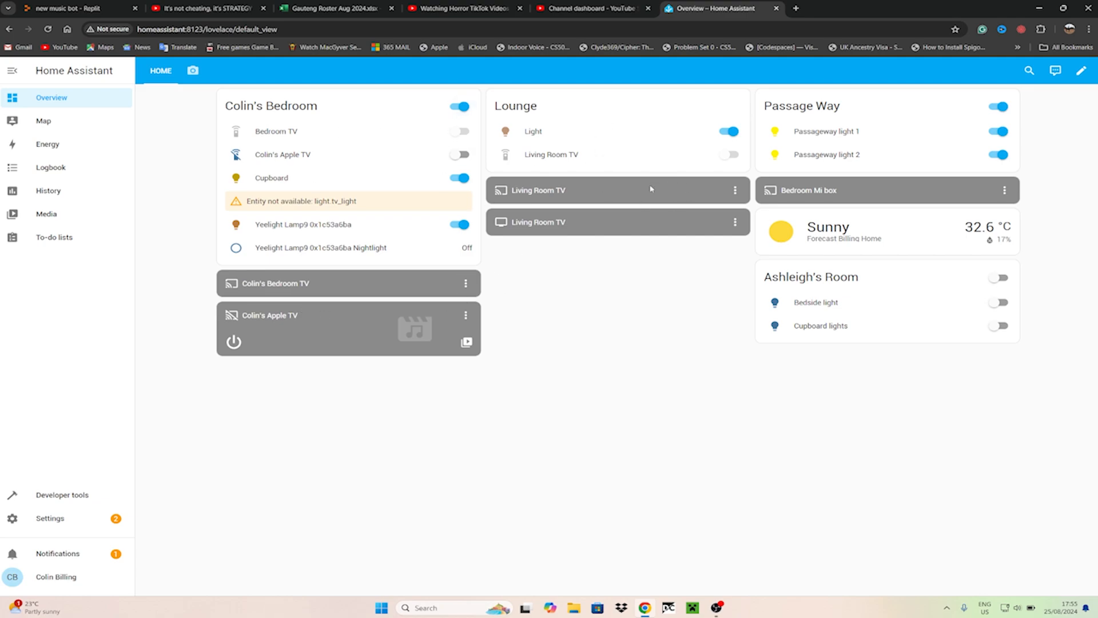
{"action": "mouse_move", "coordinate": [470, 302]}
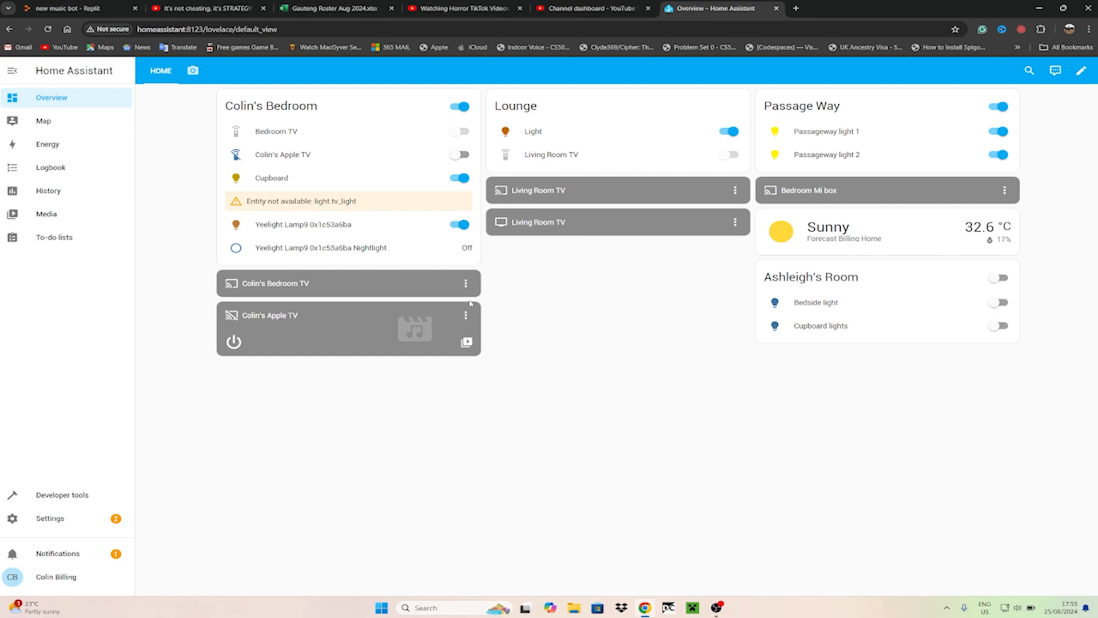
{"action": "mouse_move", "coordinate": [331, 389]}
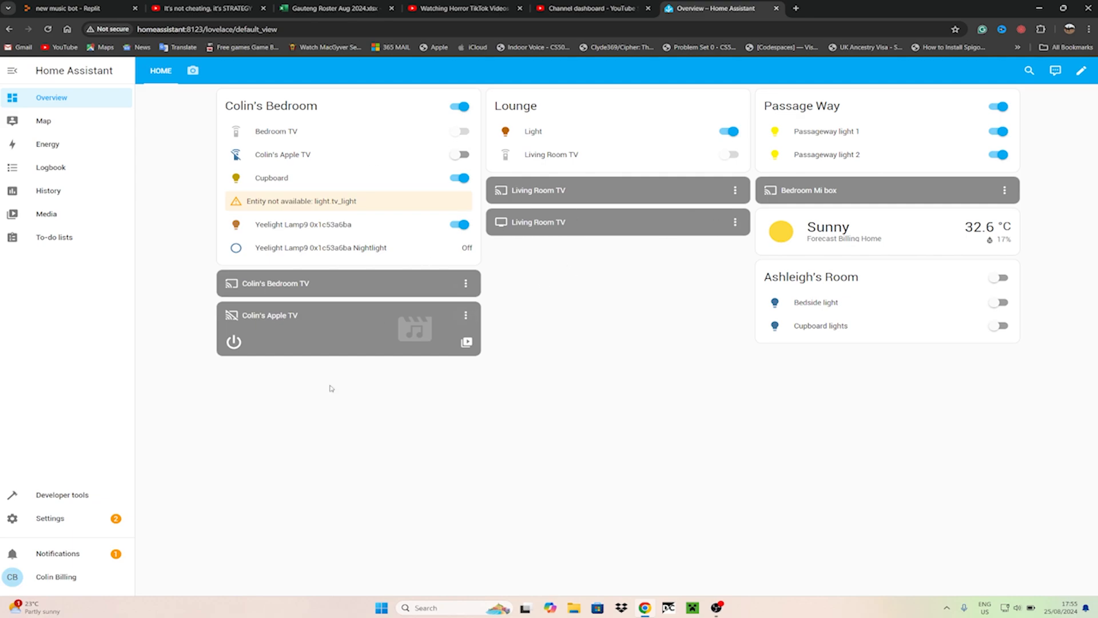
{"action": "mouse_move", "coordinate": [238, 358]}
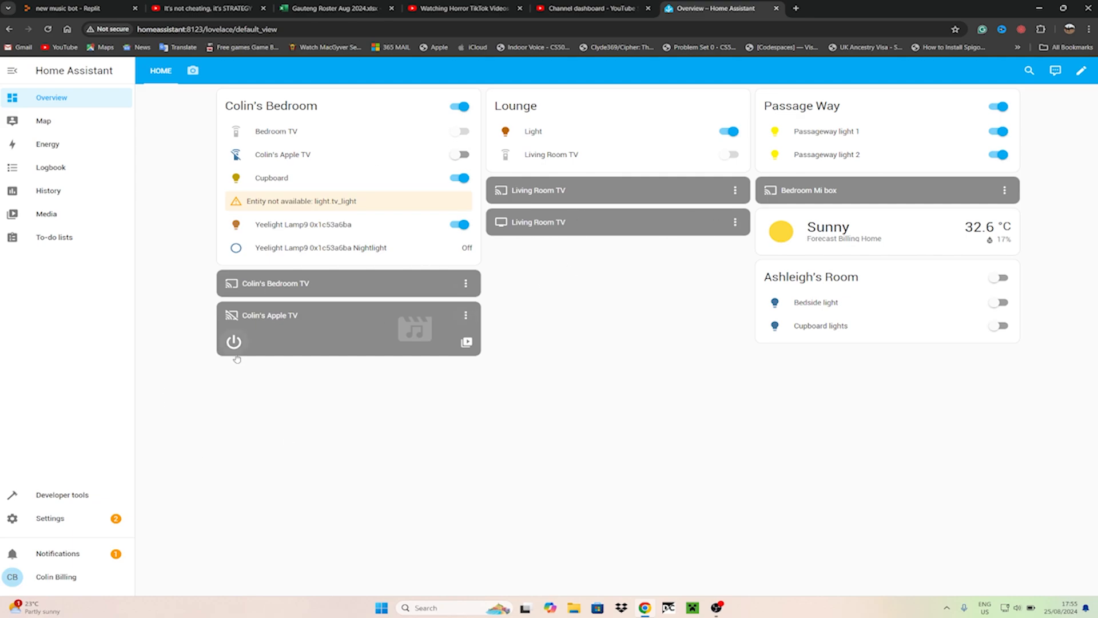
{"action": "mouse_move", "coordinate": [139, 471]}
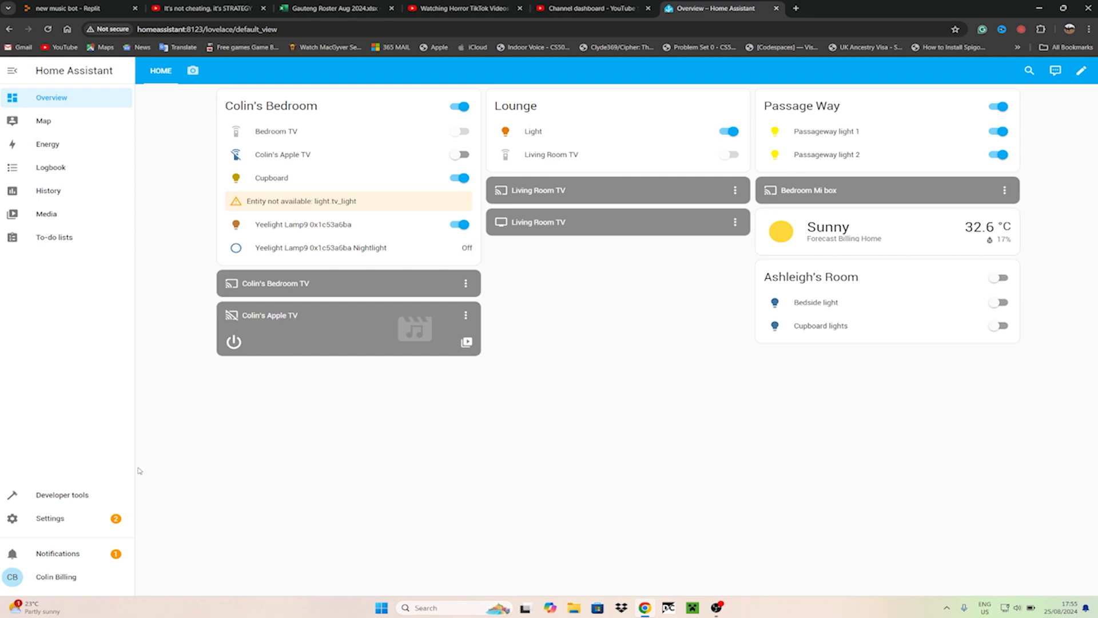
{"action": "mouse_move", "coordinate": [143, 473]}
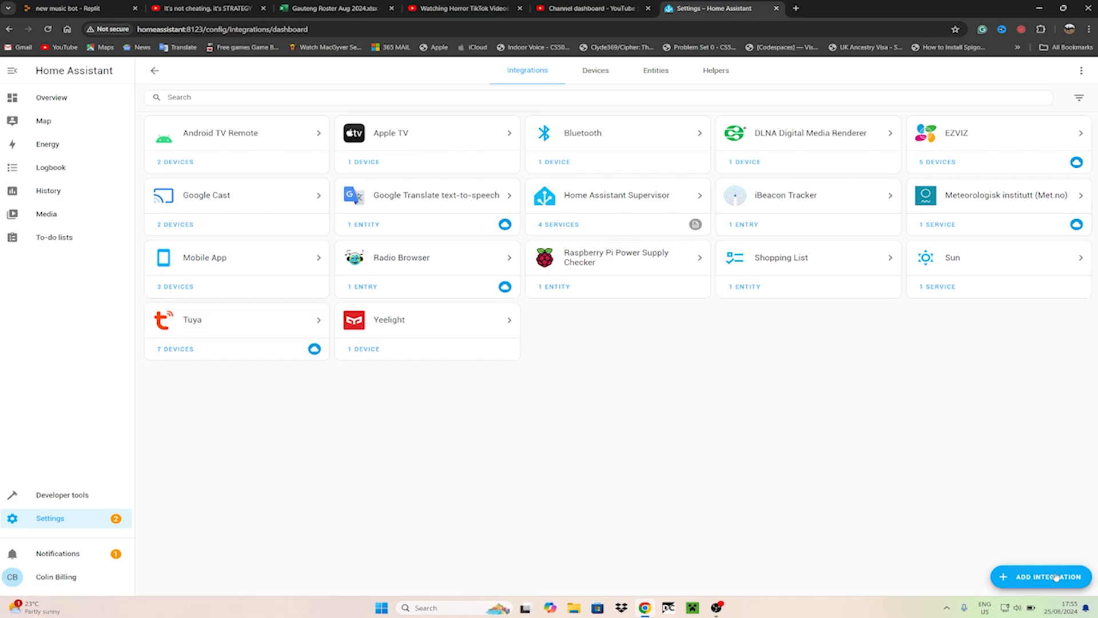
- Add the Tuya integration and submit the Tuya Smart user code to link the account
{"action": "left_click", "coordinate": [1043, 575]}
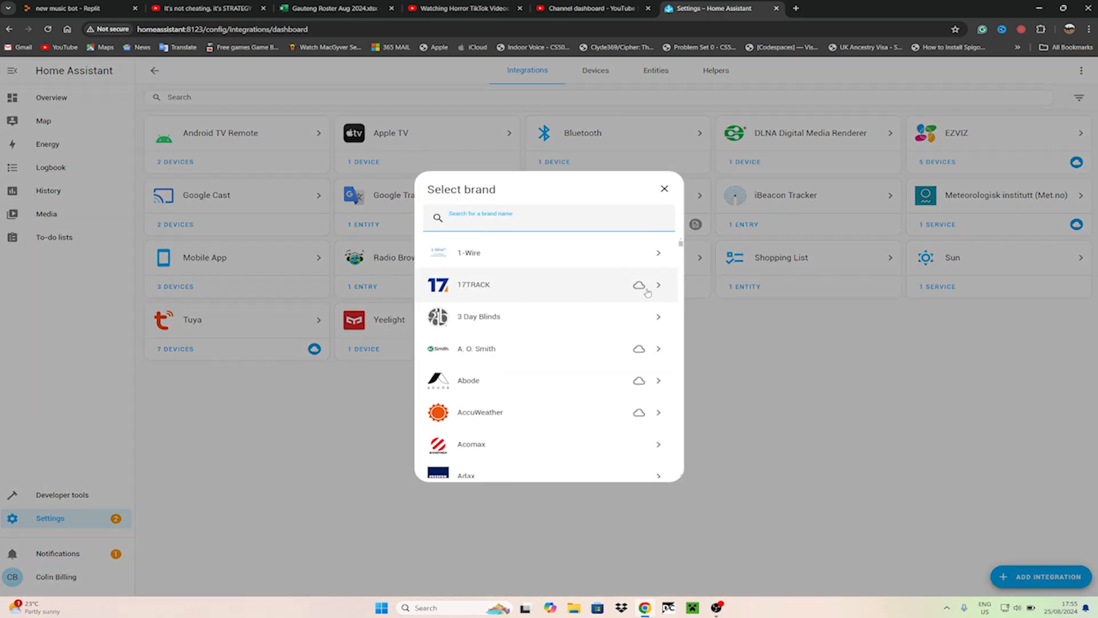
{"action": "type", "text": "tuya"}
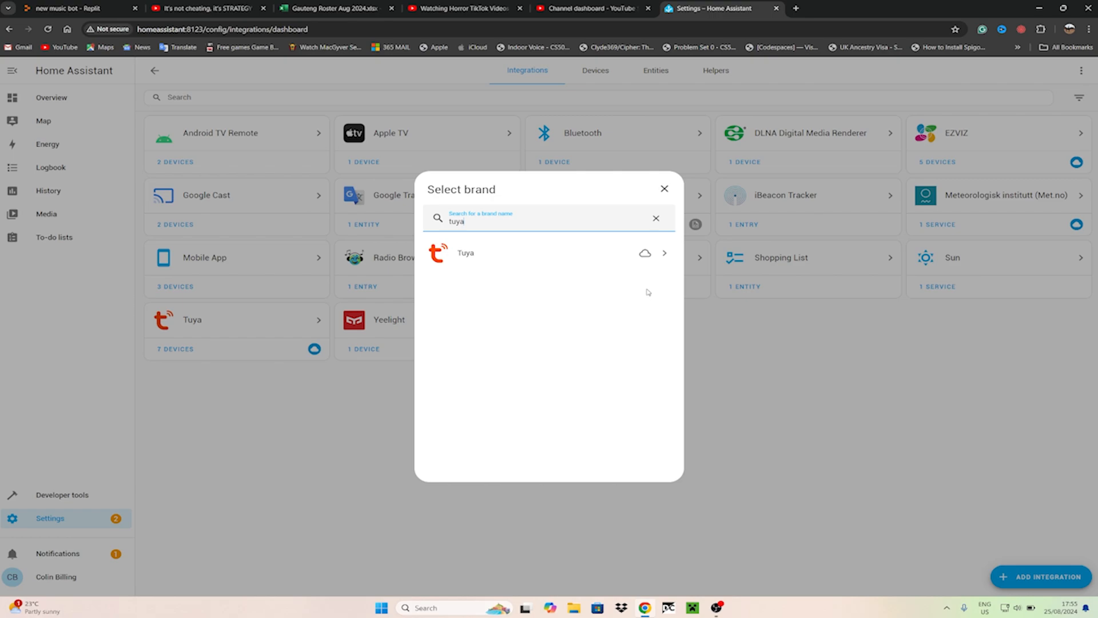
{"action": "left_click", "coordinate": [465, 253]}
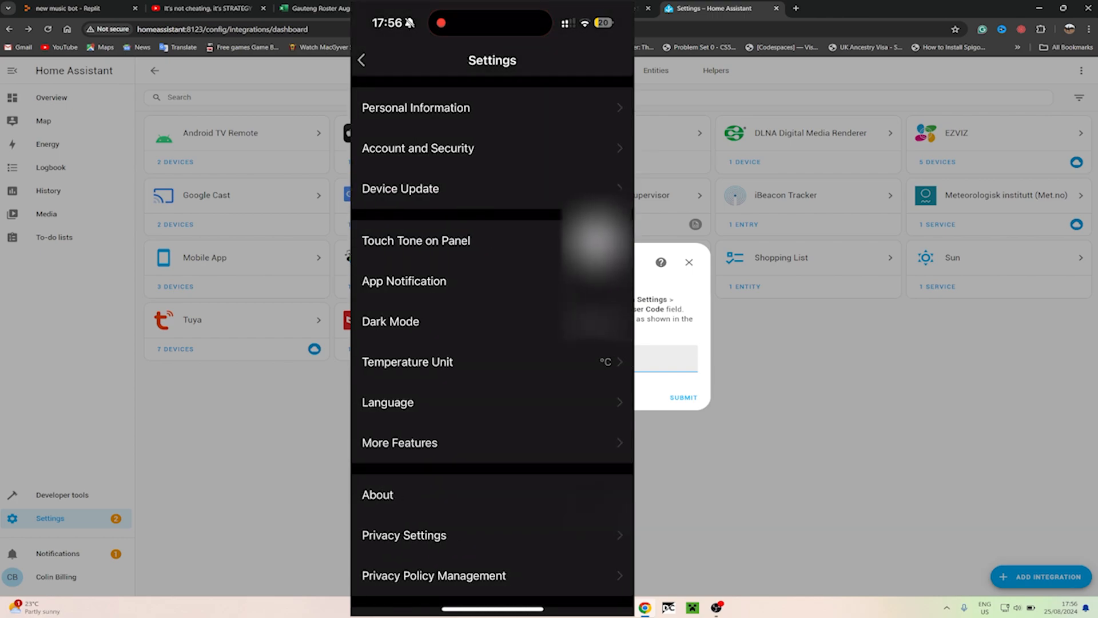
{"action": "left_click", "coordinate": [418, 148]}
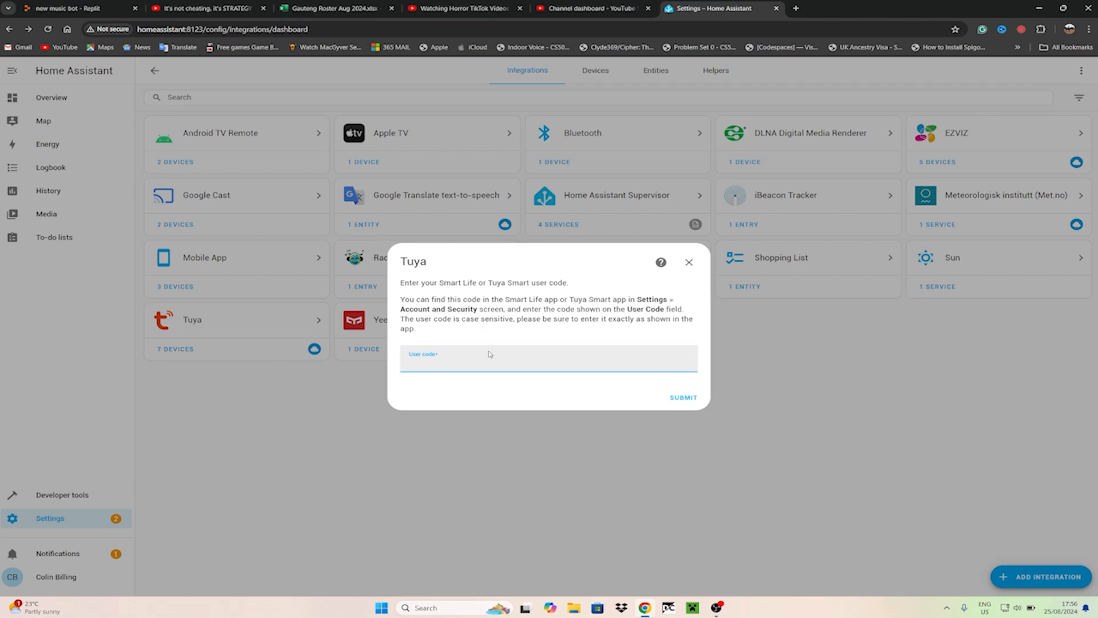
{"action": "left_click", "coordinate": [489, 359]}
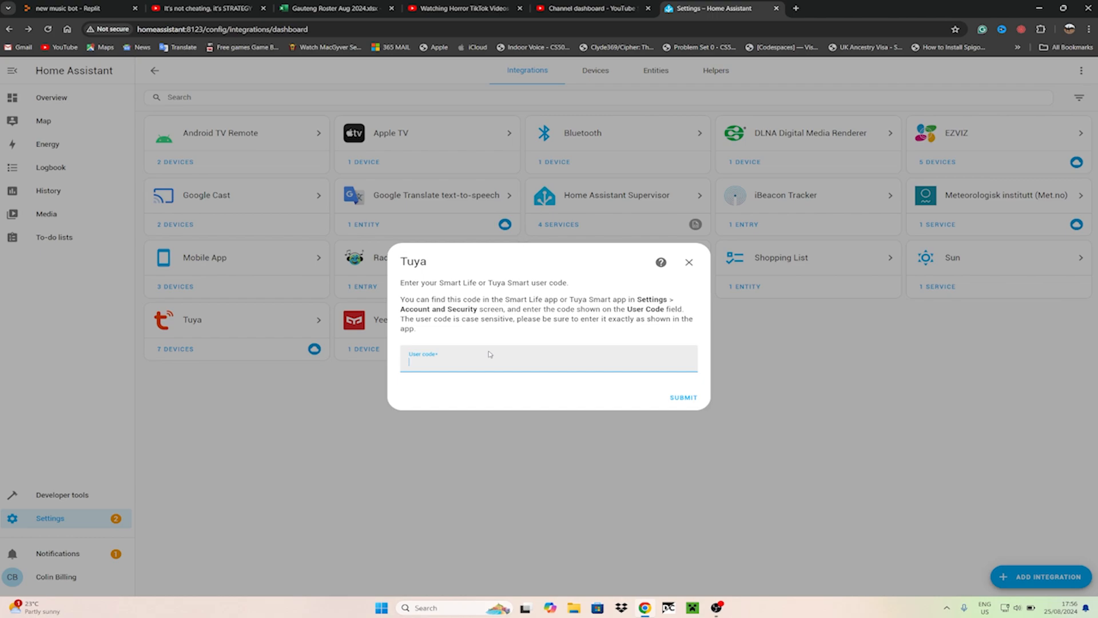
{"action": "left_click", "coordinate": [688, 262]}
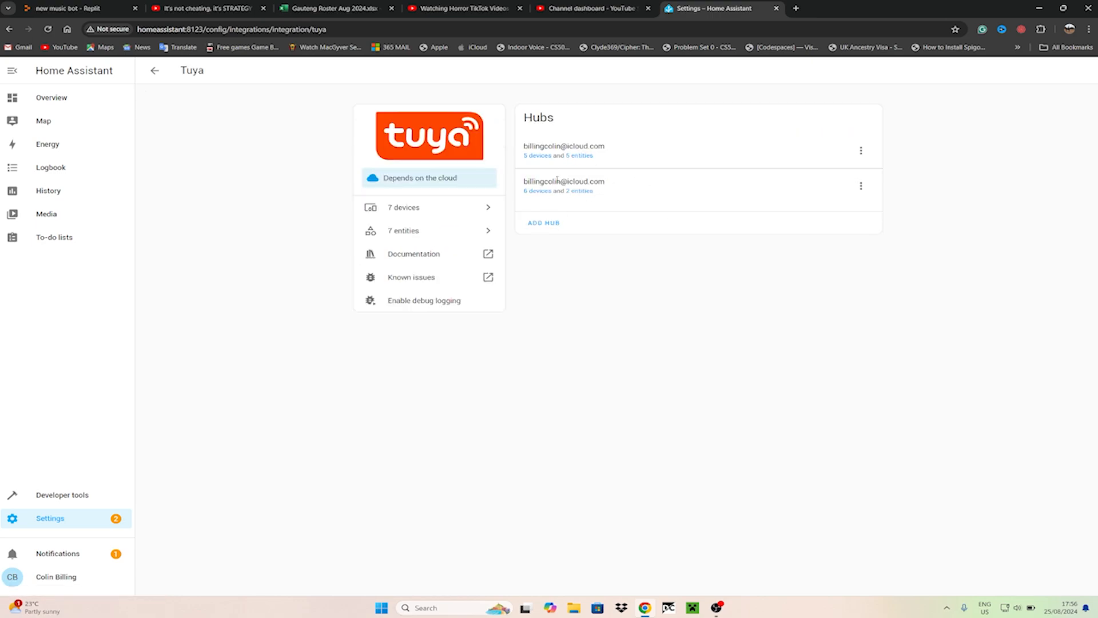
{"action": "mouse_move", "coordinate": [538, 194]}
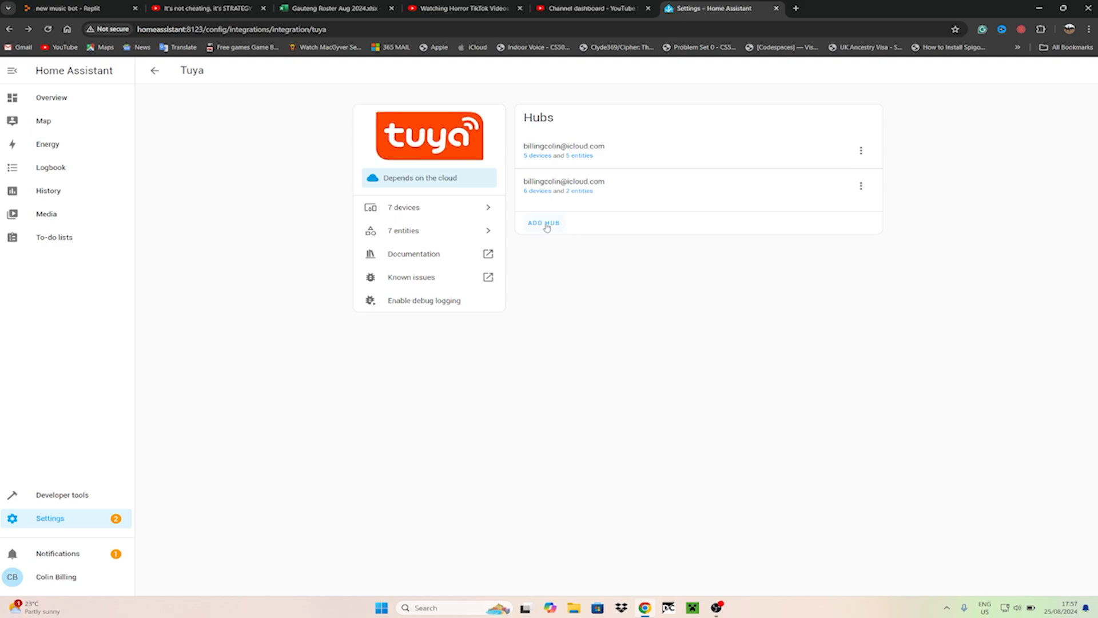
- Add another Tuya hub with the Smart Life user code and confirm after the QR login
{"action": "left_click", "coordinate": [543, 222]}
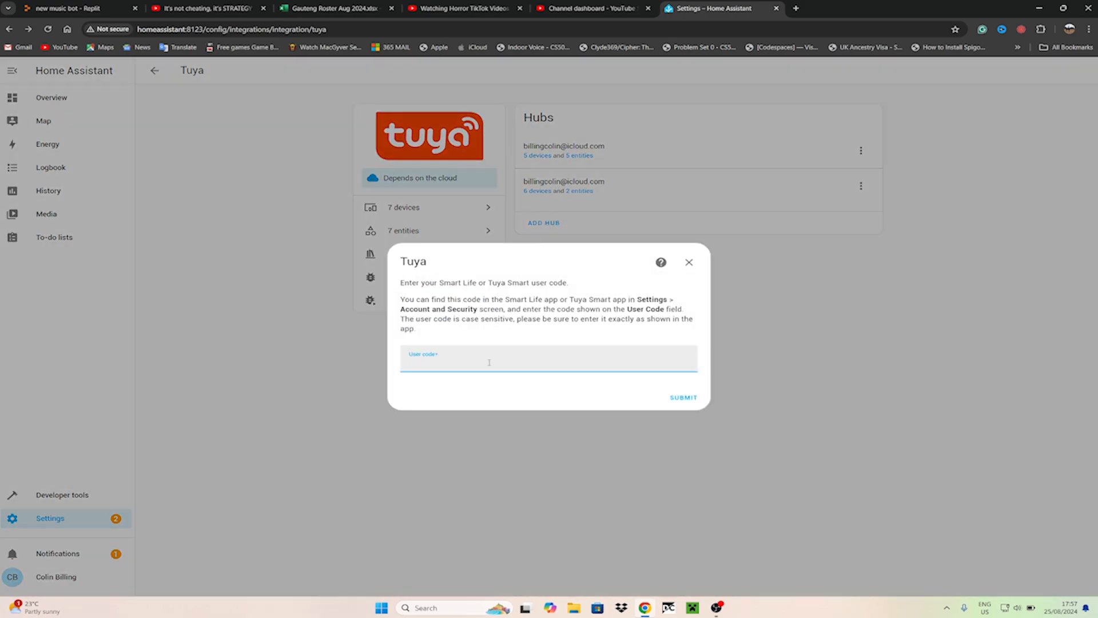
{"action": "left_click", "coordinate": [489, 361]}
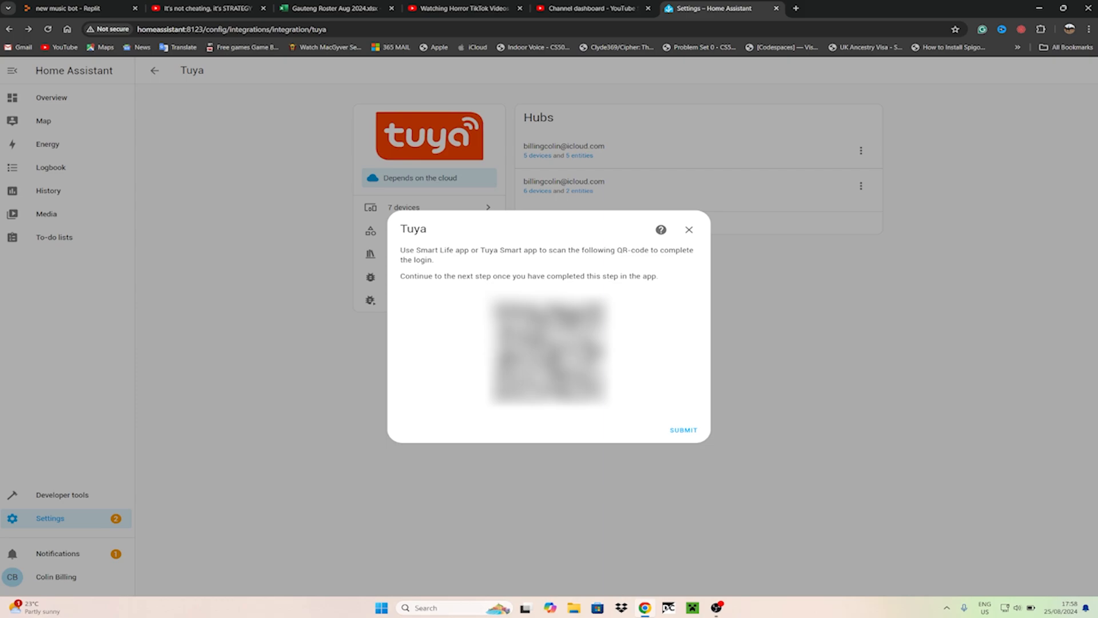
{"action": "mouse_move", "coordinate": [658, 403]}
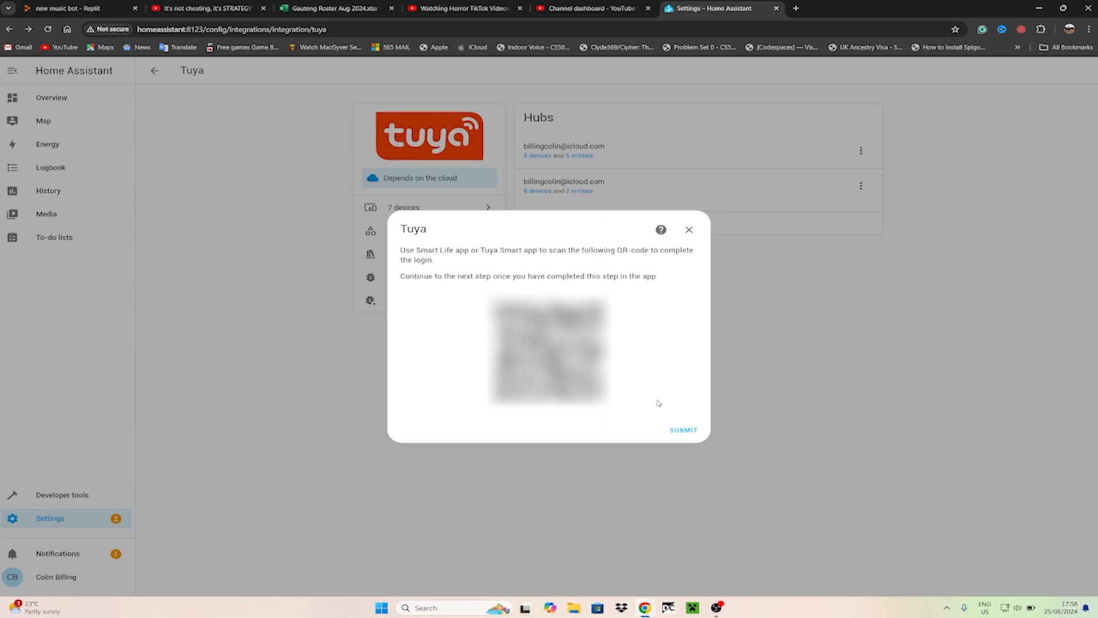
{"action": "left_click", "coordinate": [681, 429]}
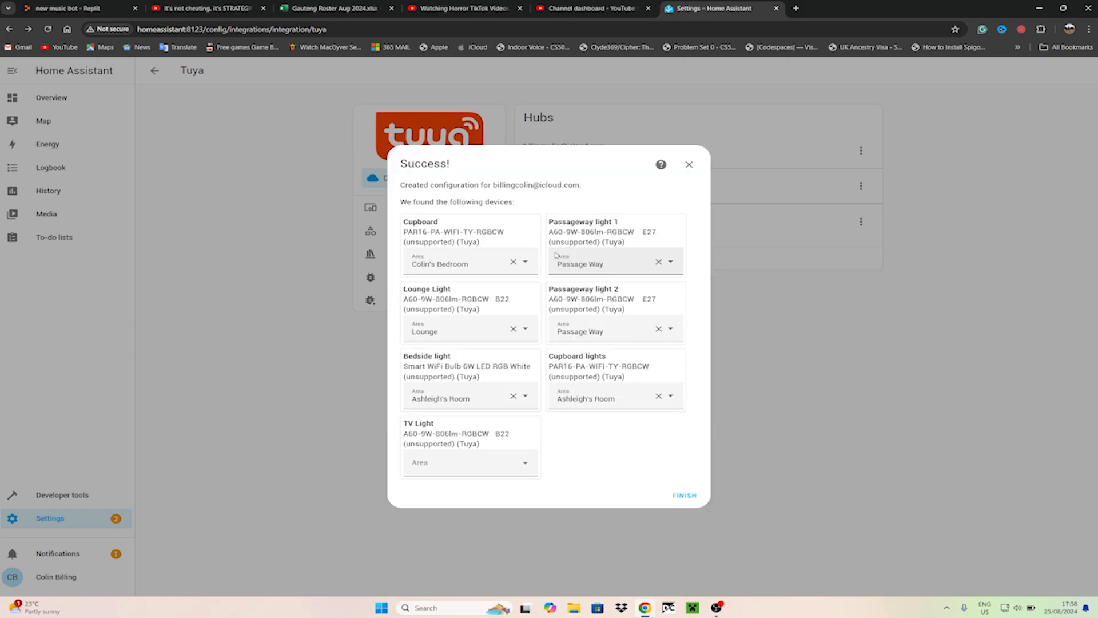
{"action": "mouse_move", "coordinate": [546, 158]}
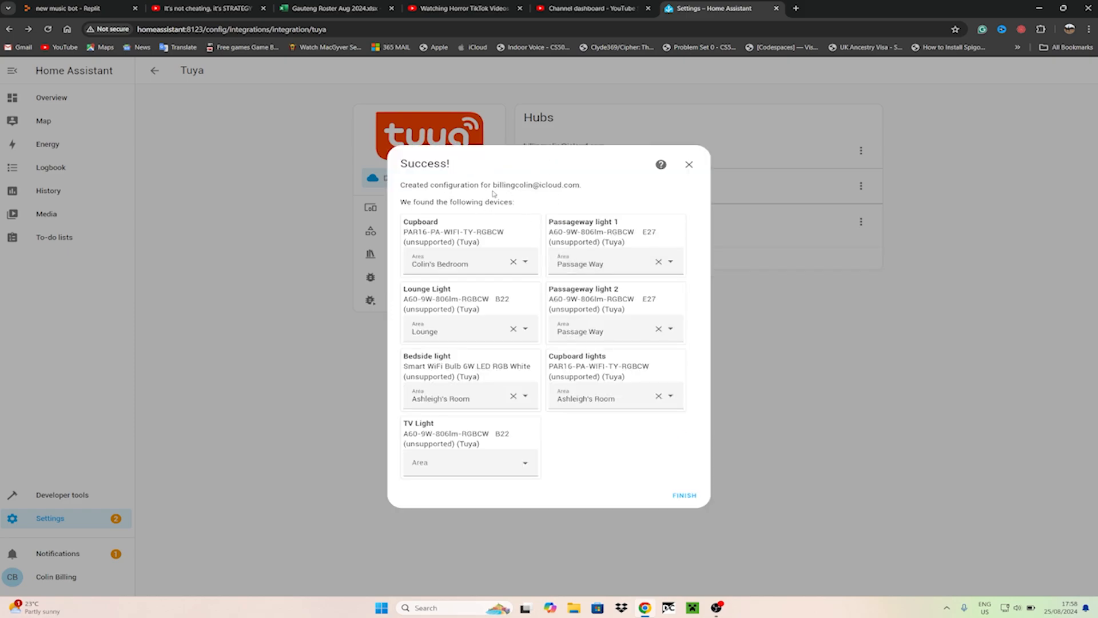
{"action": "mouse_move", "coordinate": [515, 247]}
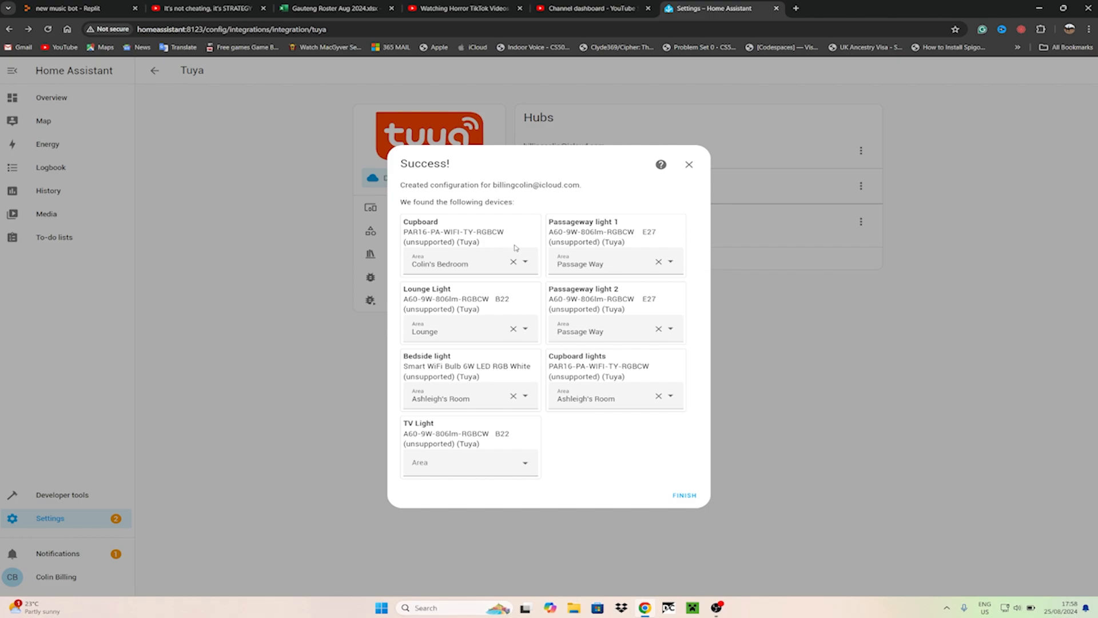
{"action": "mouse_move", "coordinate": [460, 424]}
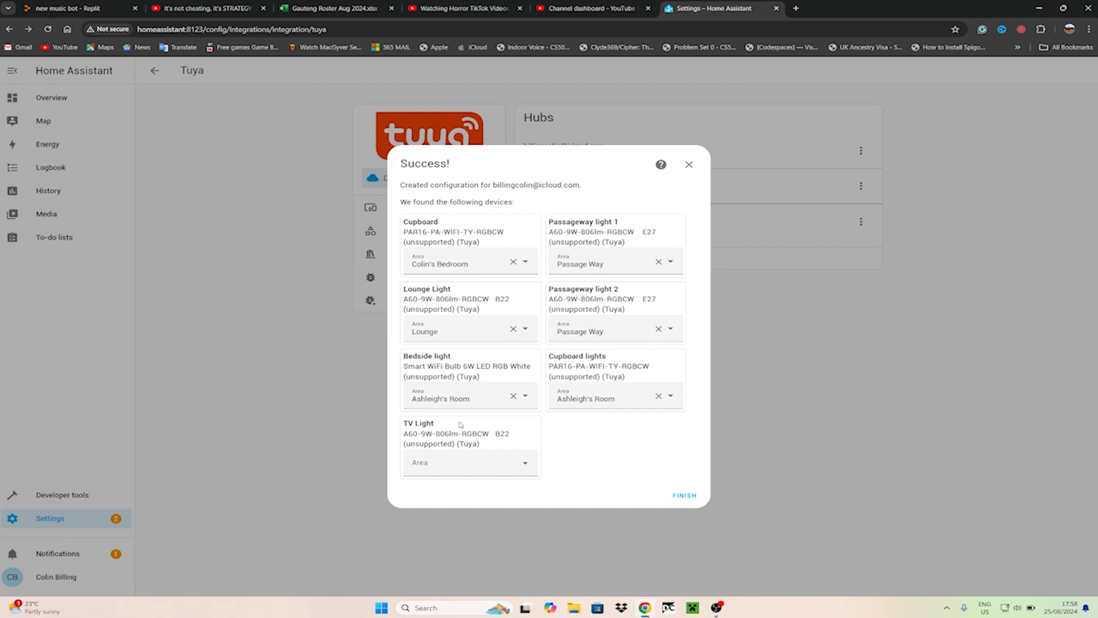
- Assign TV Light to Colin's Bedroom and finish the setup
{"action": "double_click", "coordinate": [418, 423]}
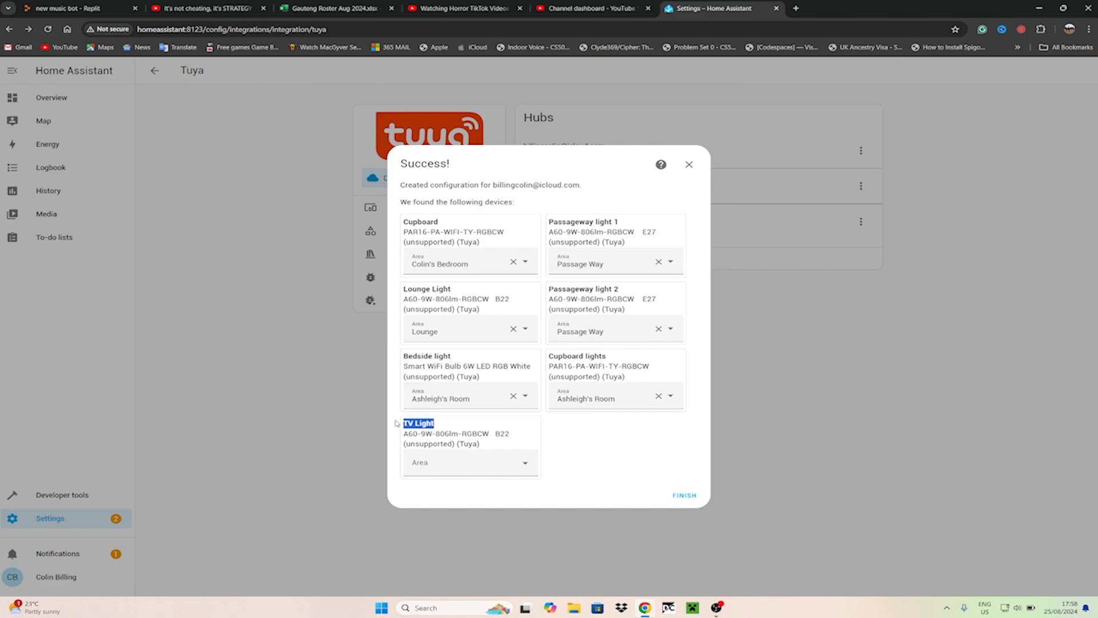
{"action": "left_click", "coordinate": [469, 462]}
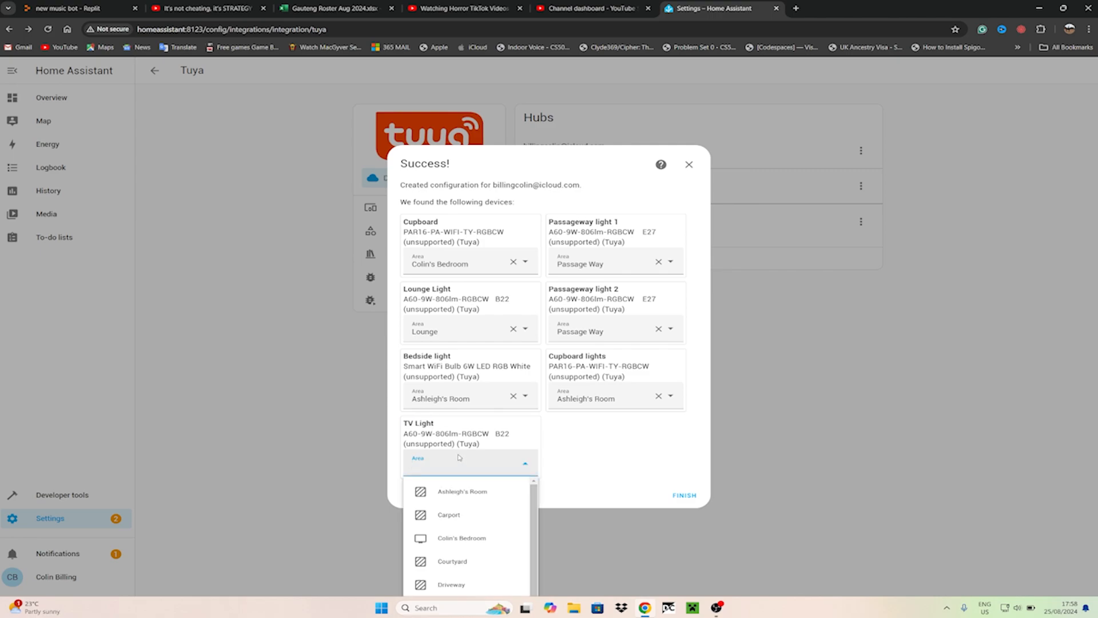
{"action": "left_click", "coordinate": [462, 538]}
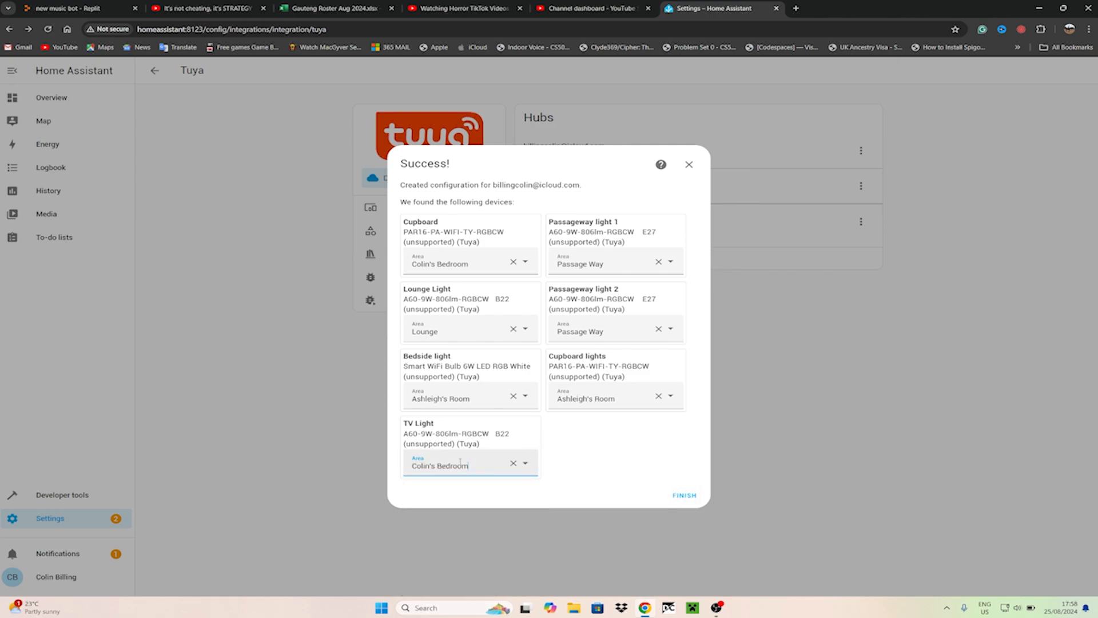
{"action": "left_click", "coordinate": [683, 494]}
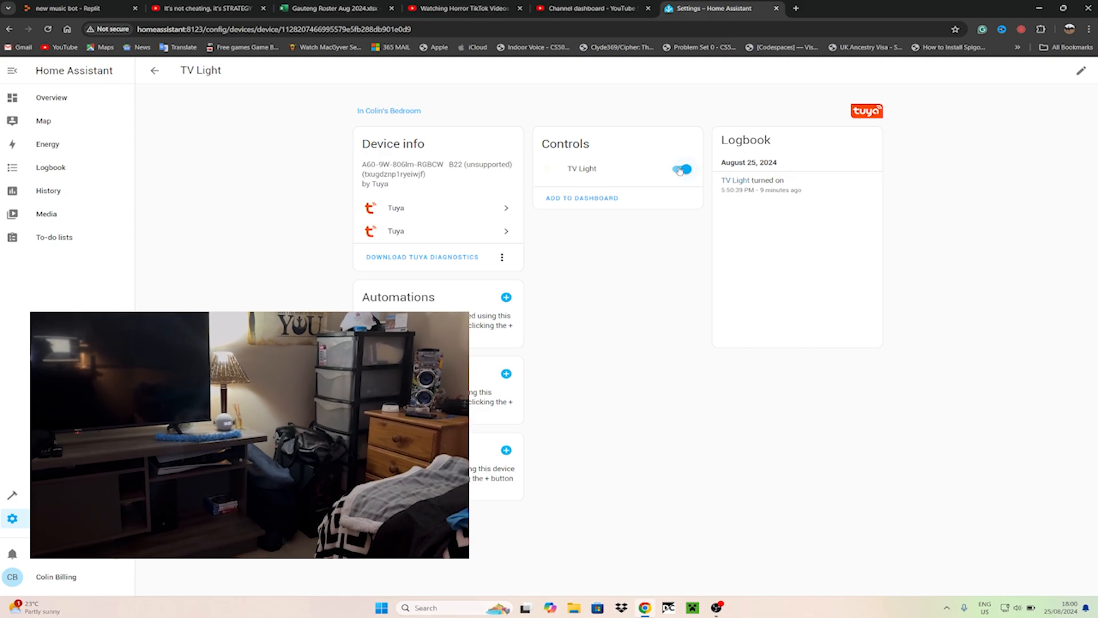
- Toggle TV Light off and on several times from the Controls card, leaving it on
{"action": "left_click", "coordinate": [680, 168]}
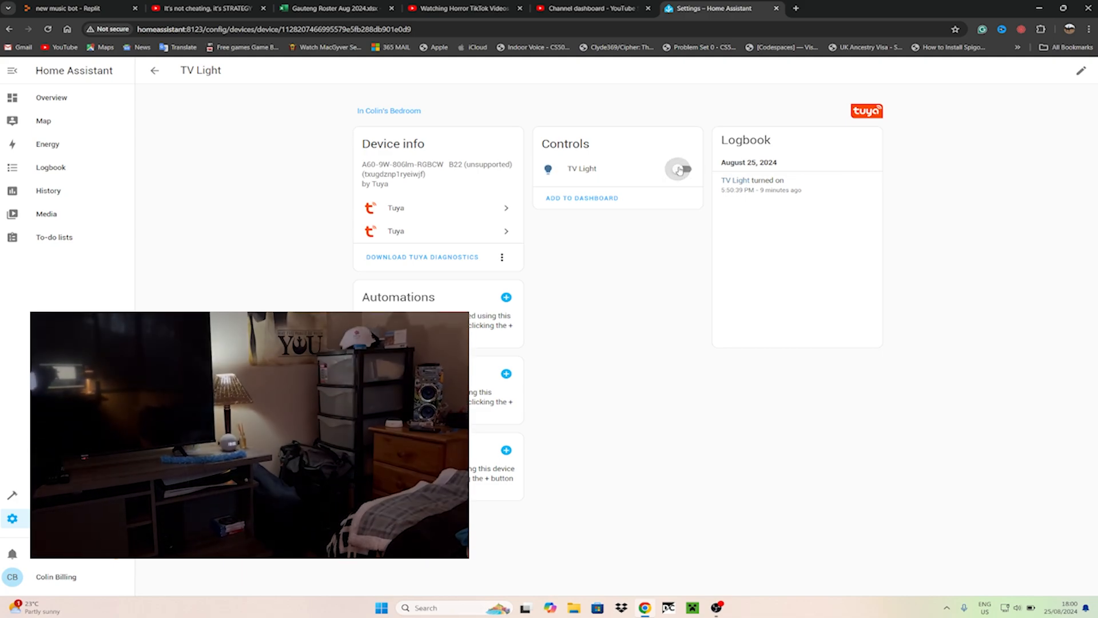
{"action": "left_click", "coordinate": [679, 168]}
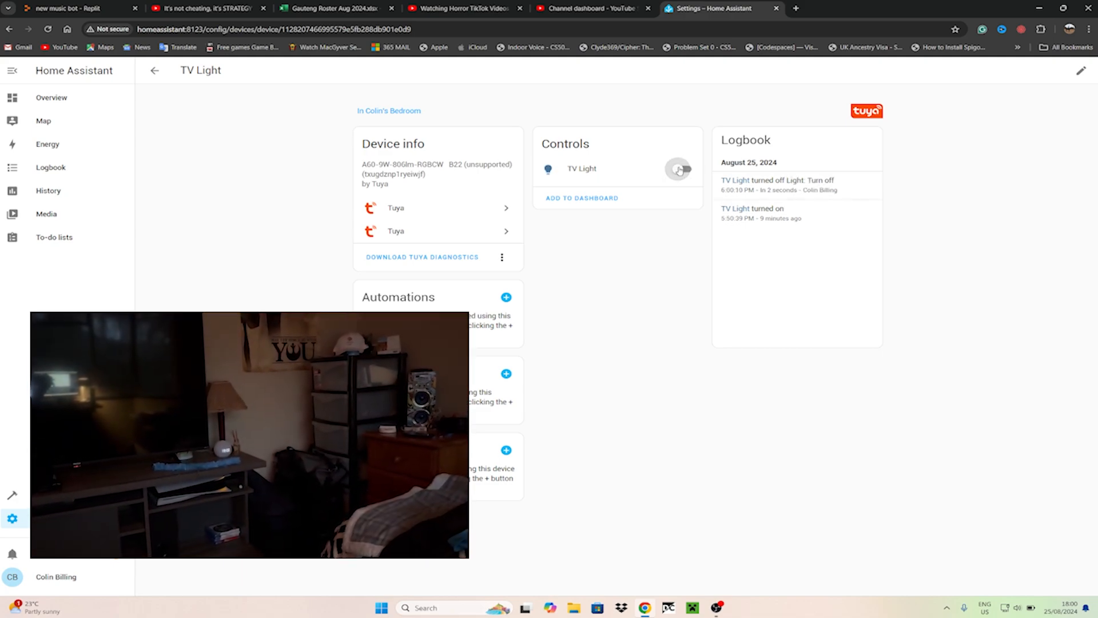
{"action": "left_click", "coordinate": [682, 169]}
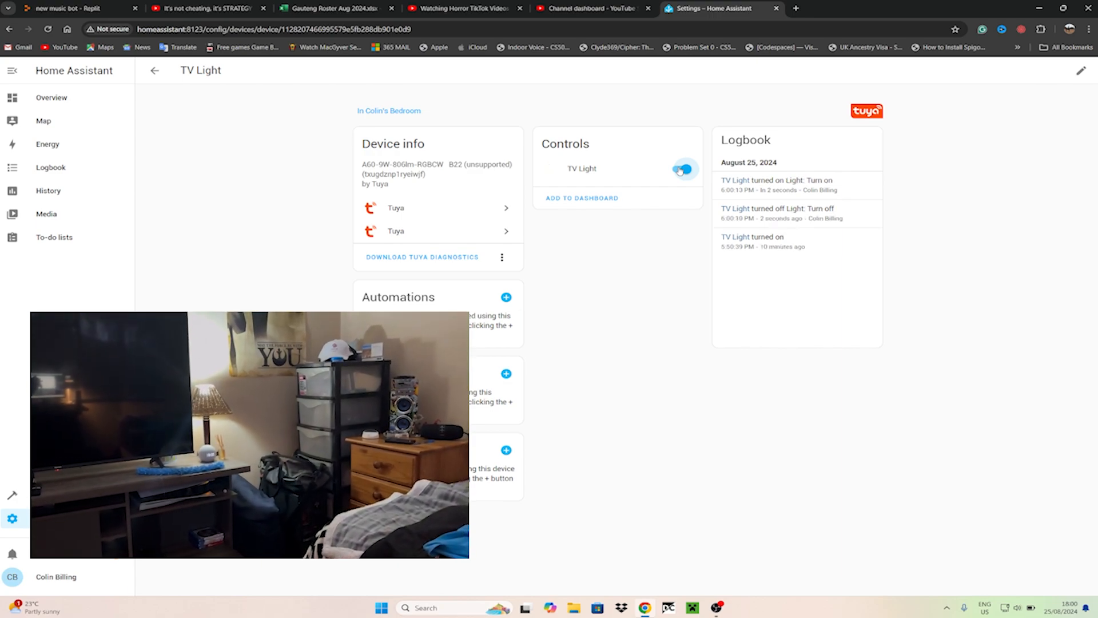
{"action": "left_click", "coordinate": [681, 169]}
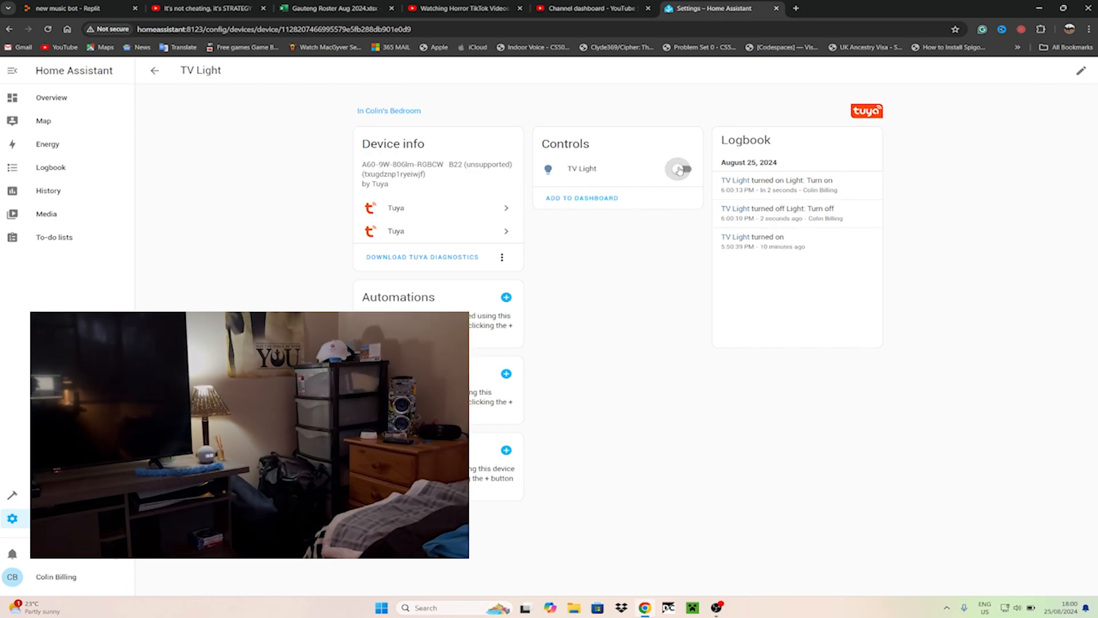
{"action": "left_click", "coordinate": [683, 169]}
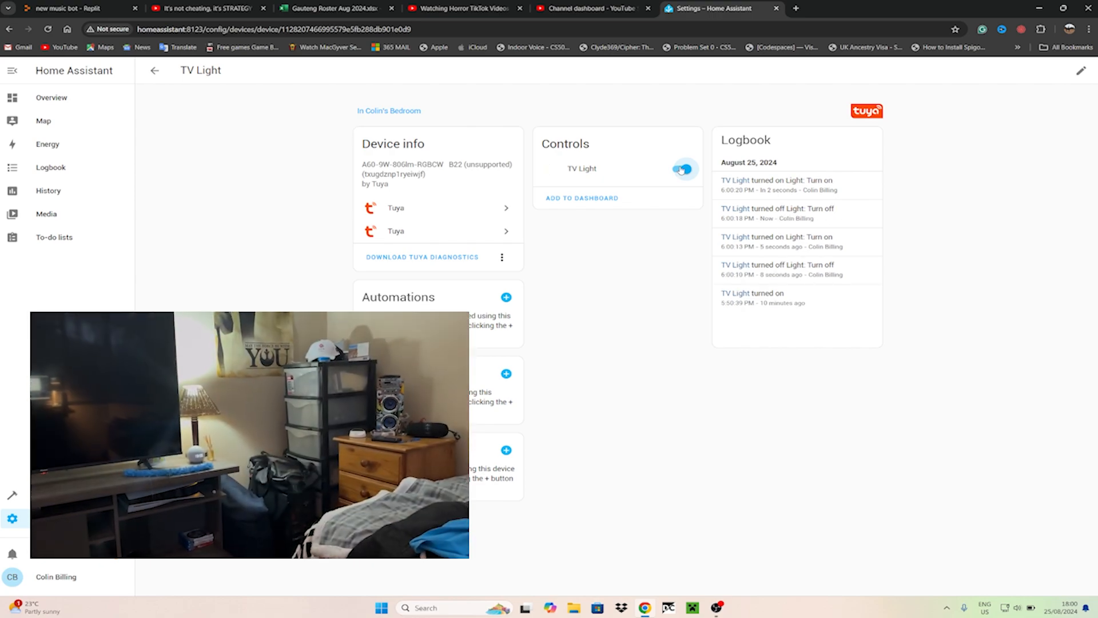